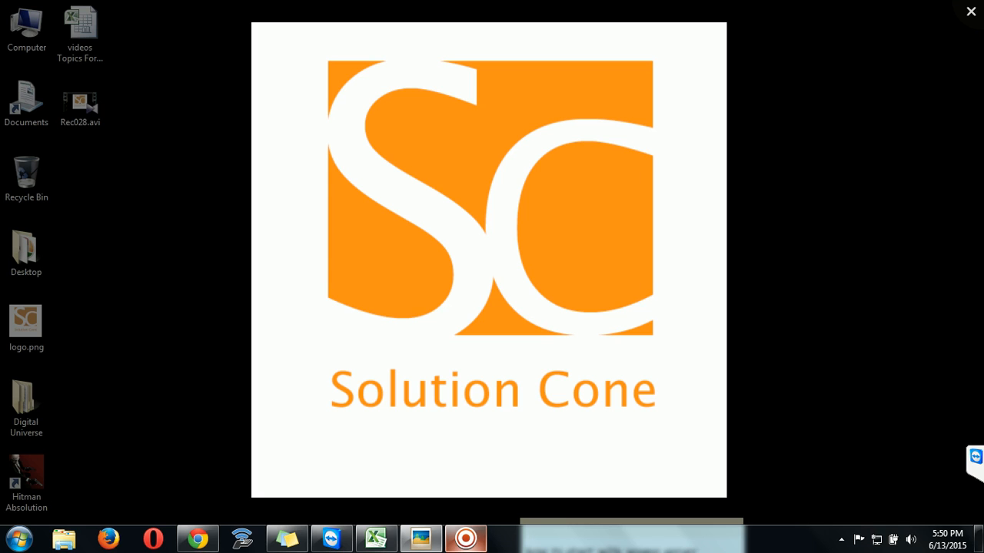
Close the logo.png preview and return to the desktop
click(970, 11)
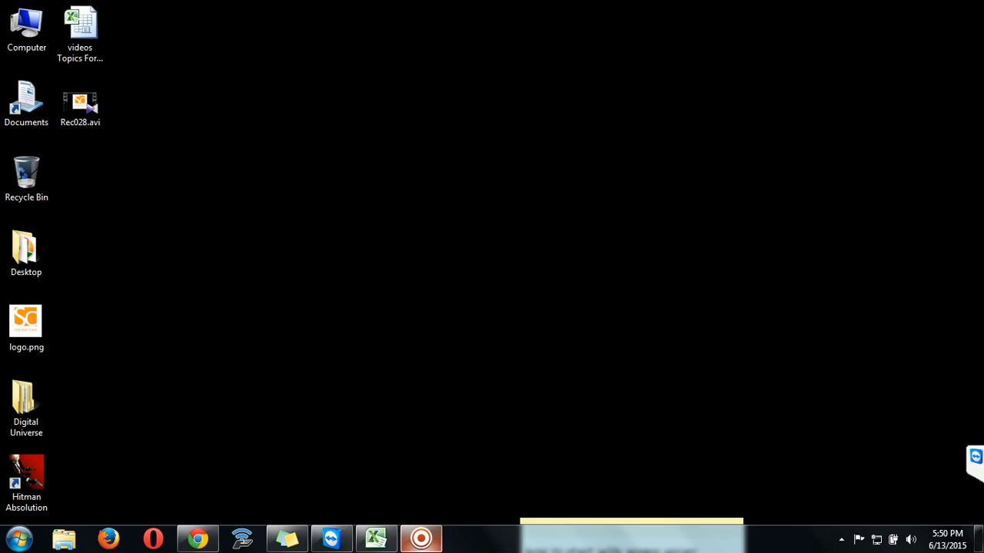
Visit the Creator Studio dashboard from the account menu, then return to the Solution Cone channel home
click(198, 538)
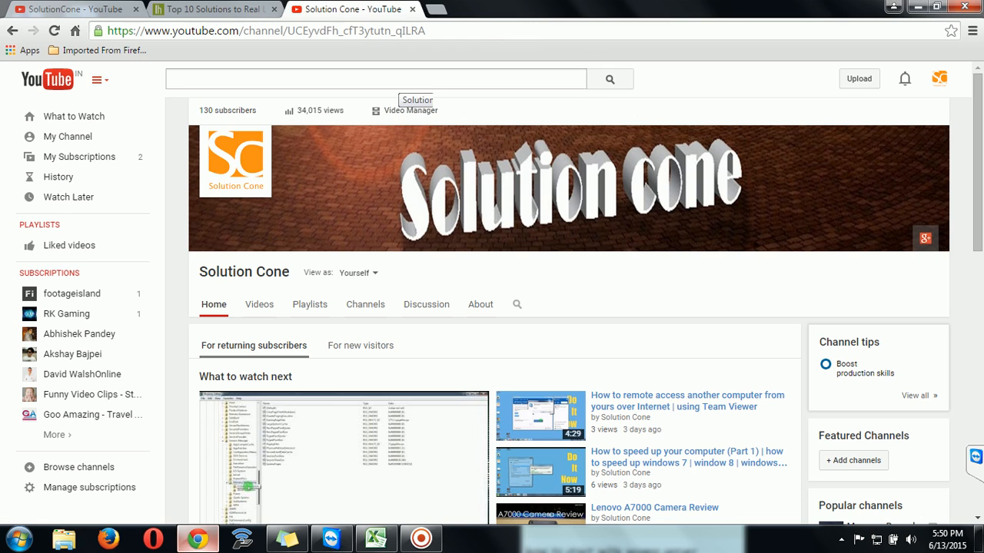
scroll(down, 3)
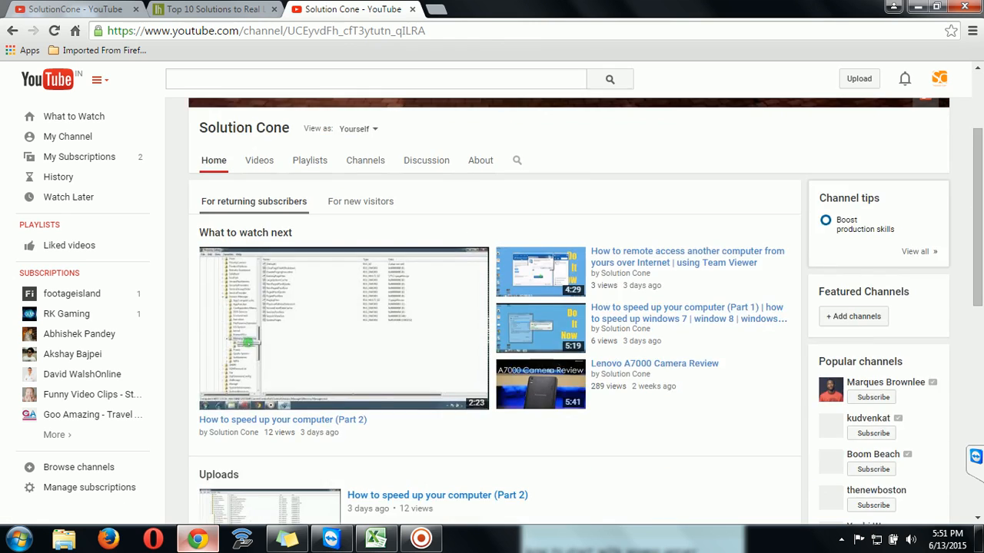
click(939, 79)
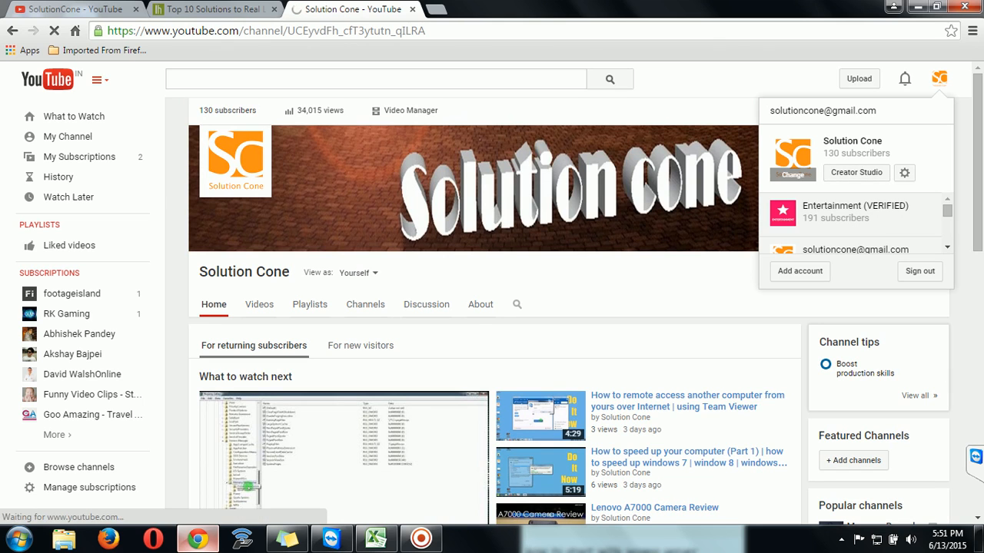
click(855, 172)
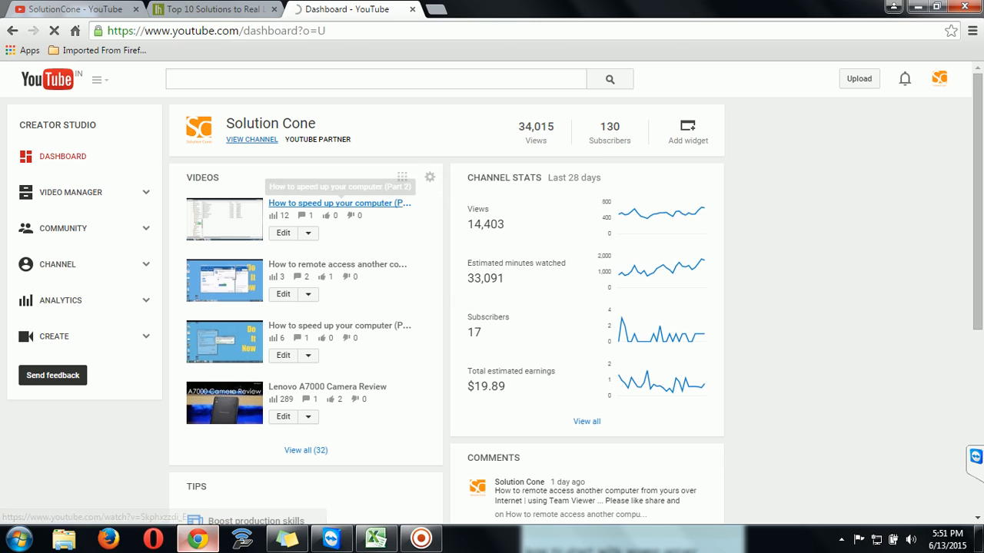
click(252, 139)
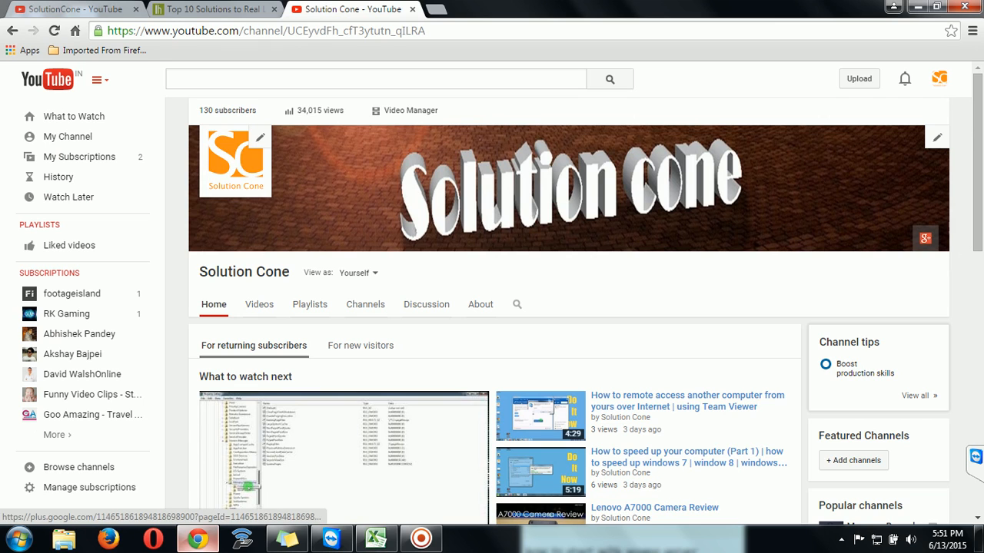
Go to the linked Solution Cone Google+ page's About section and scroll to the Links card
click(926, 237)
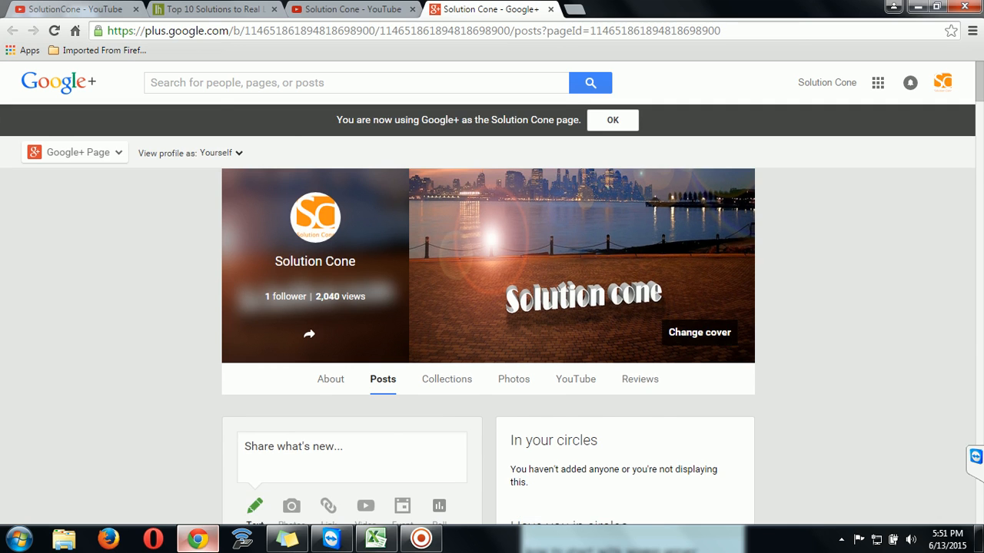
click(330, 379)
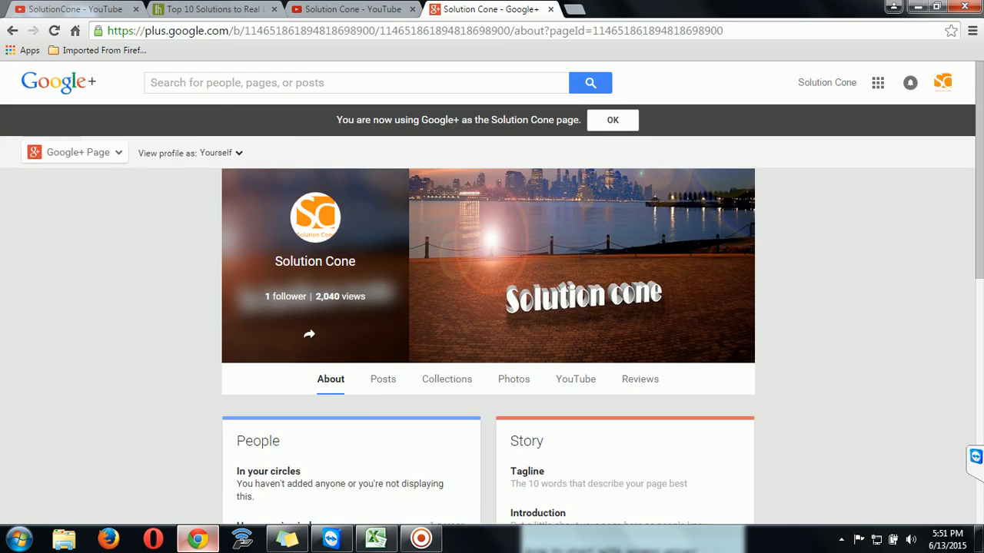
scroll(down, 3)
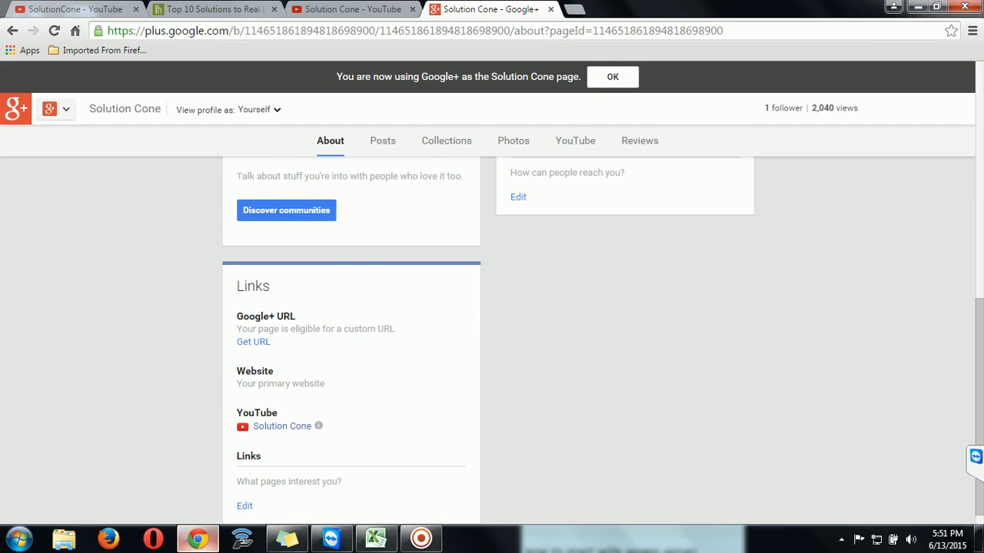
scroll(down, 3)
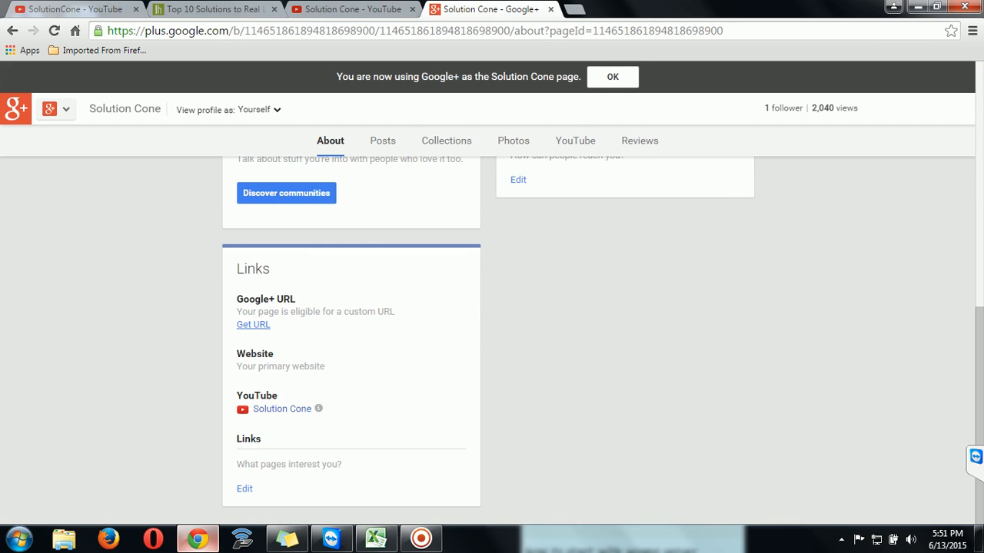
Start Get URL for the page and agree to the Terms of Service in the custom URL dialog
click(253, 325)
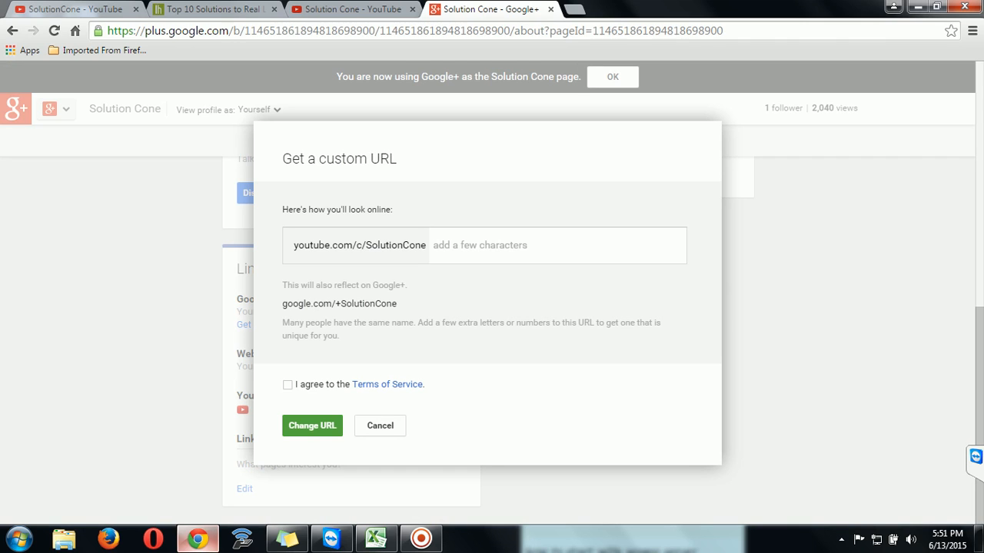
double_click(376, 245)
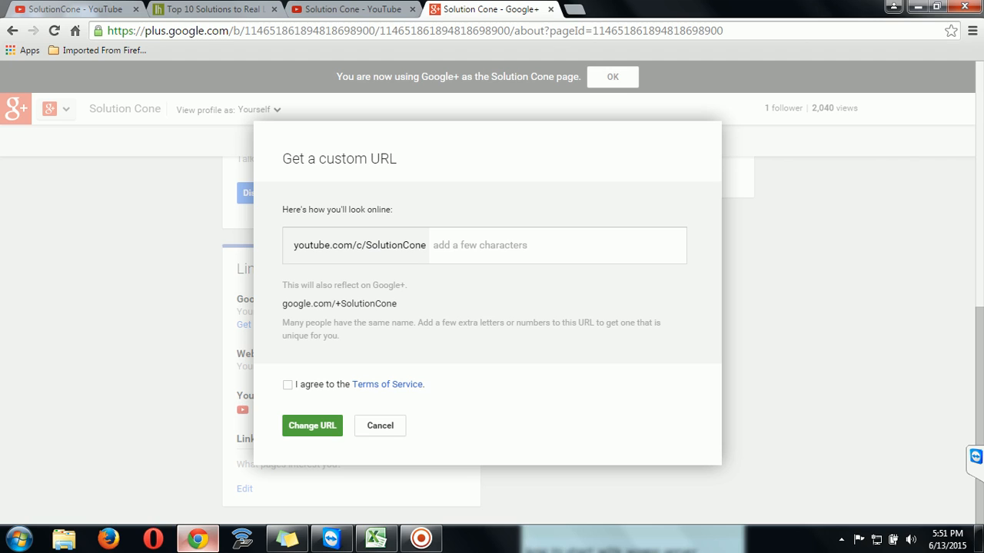
click(288, 384)
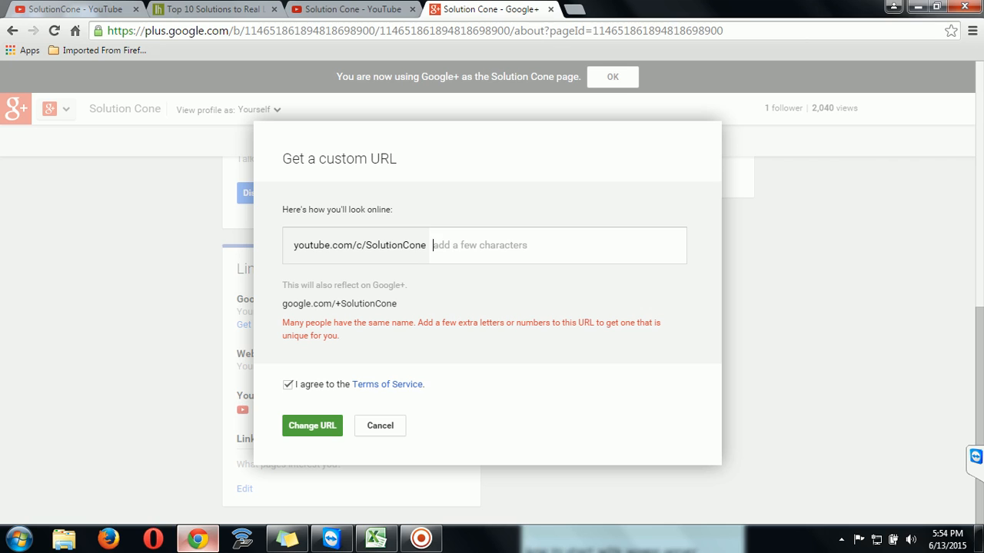
Append 'Official' to make google.com/+SolutionConeOfficial and submit it with Change URL
text(O)
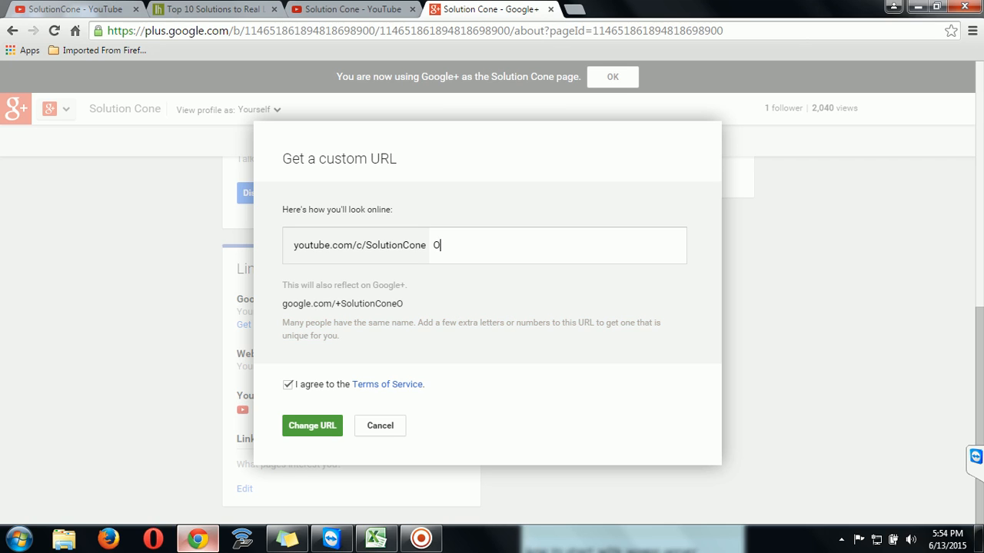
text(ffica)
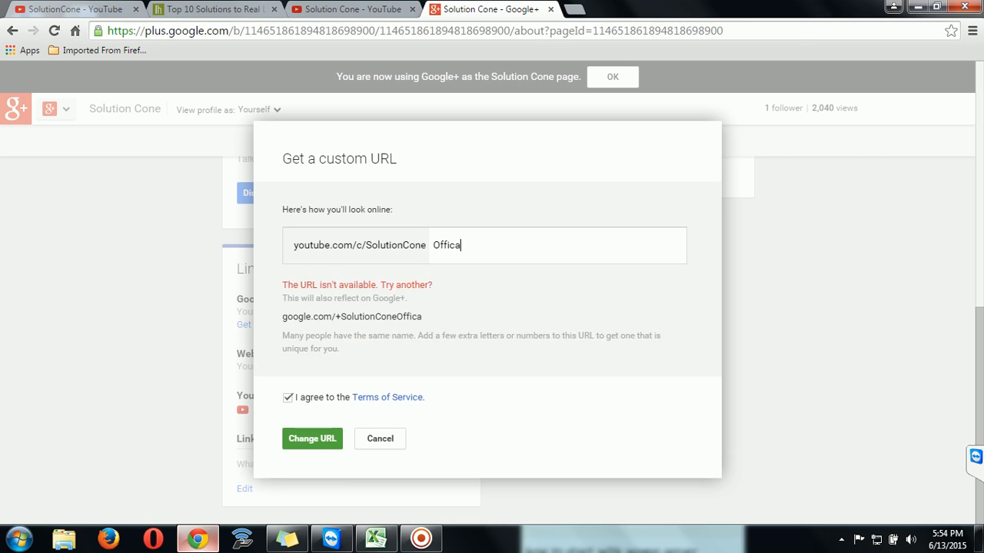
text(l)
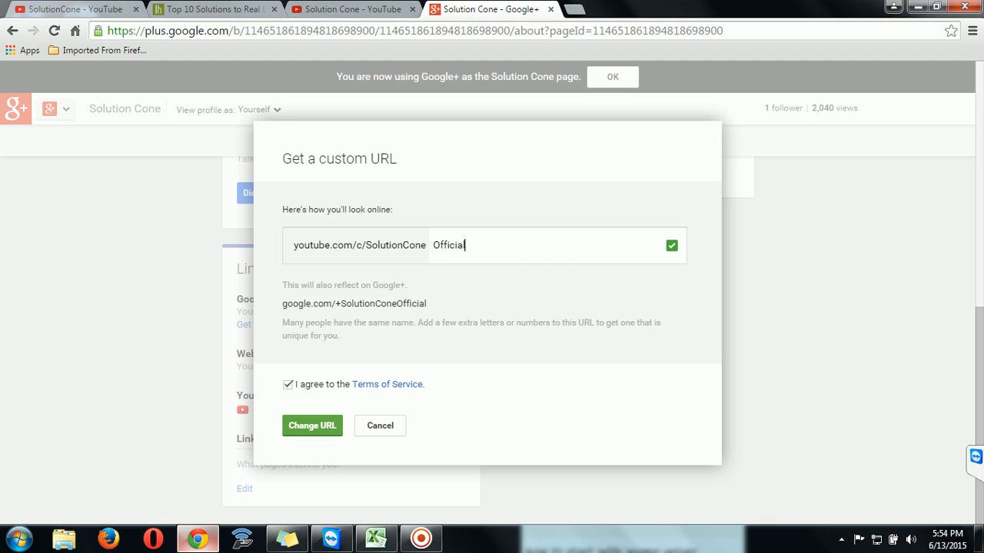
click(312, 425)
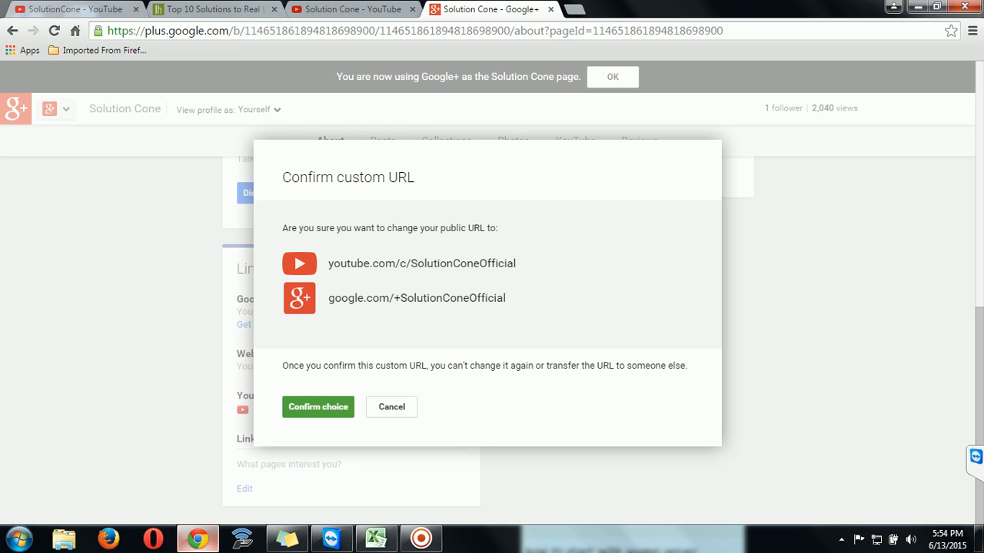
Confirm the choice so google.com/+SolutionConeOfficial is claimed and listed under Links
double_click(421, 263)
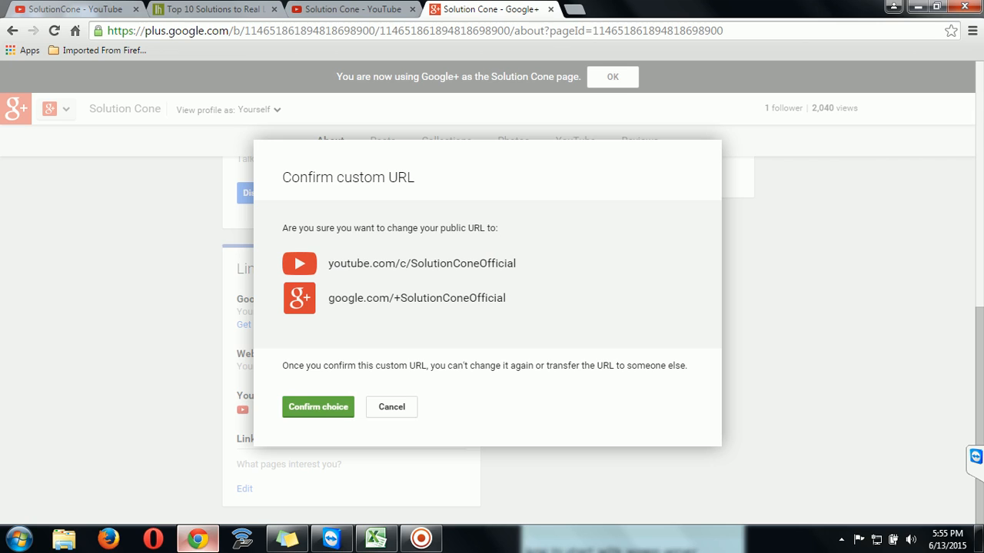
click(317, 407)
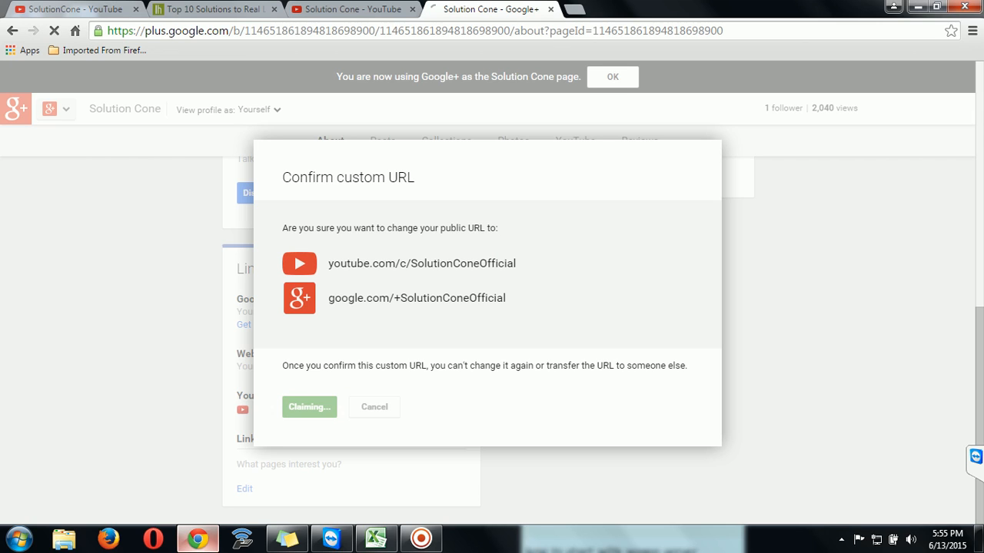
click(308, 407)
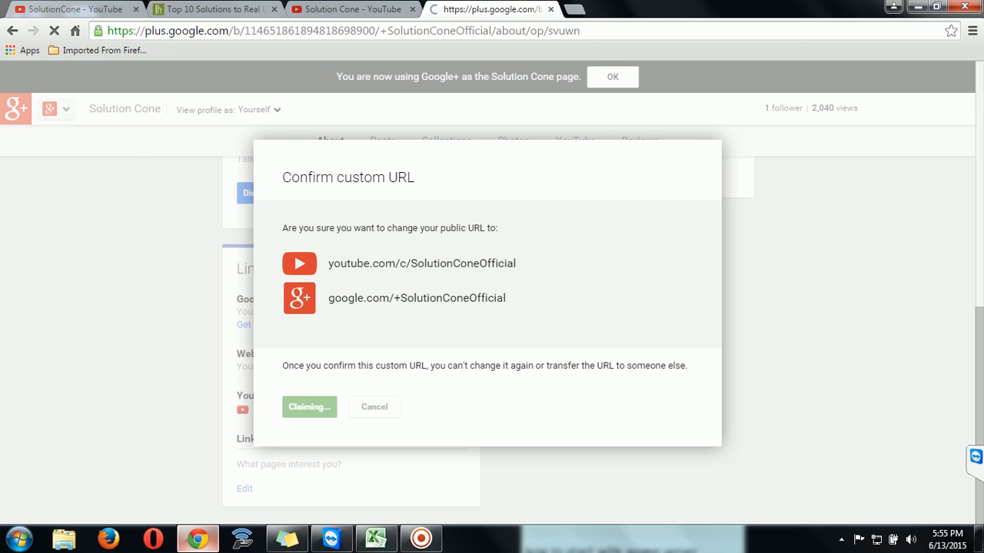
click(309, 407)
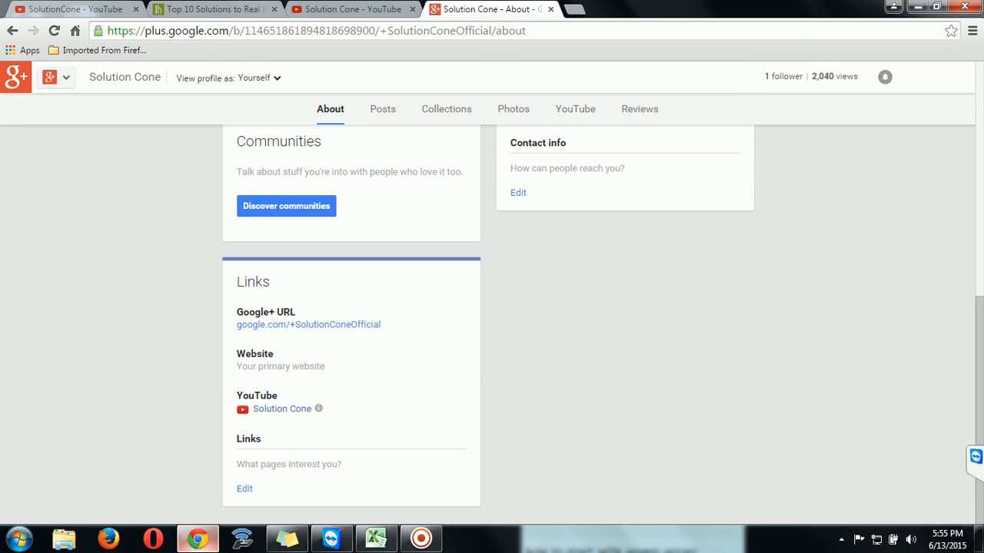
mouse_move(308, 324)
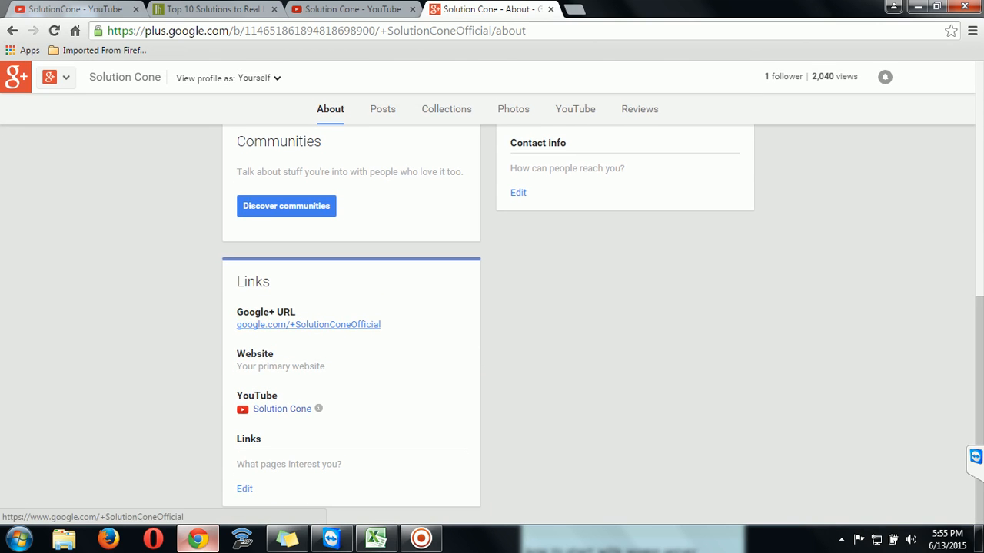
scroll(up, 3)
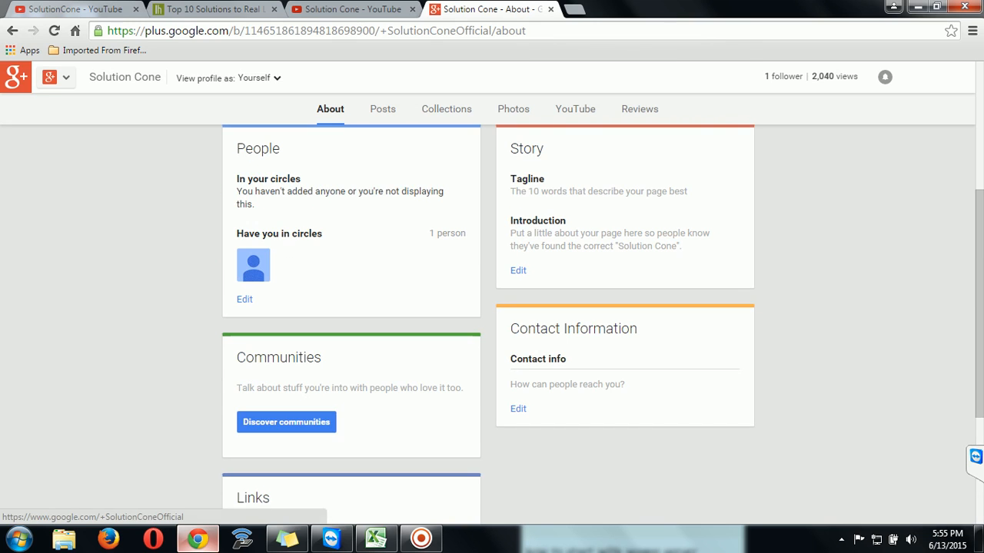
scroll(down, 3)
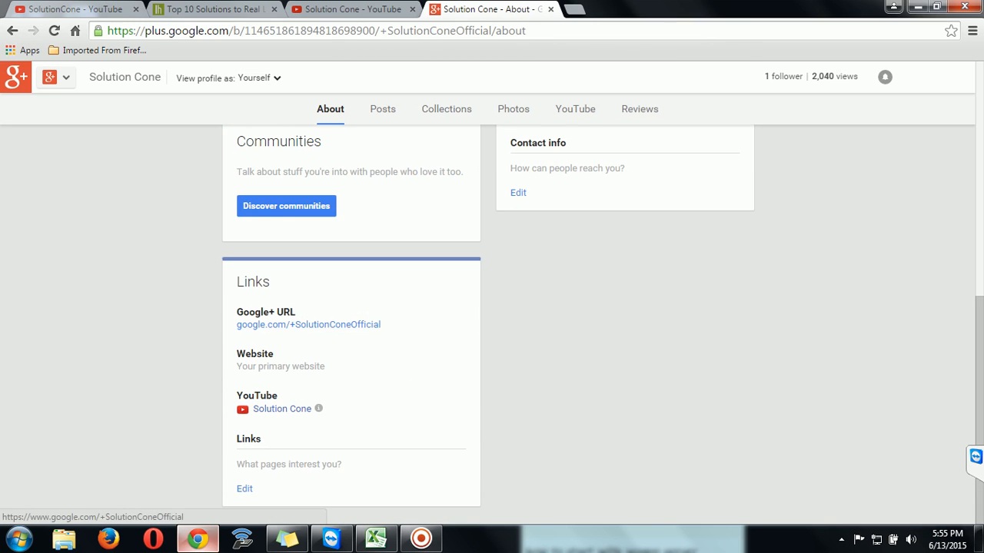